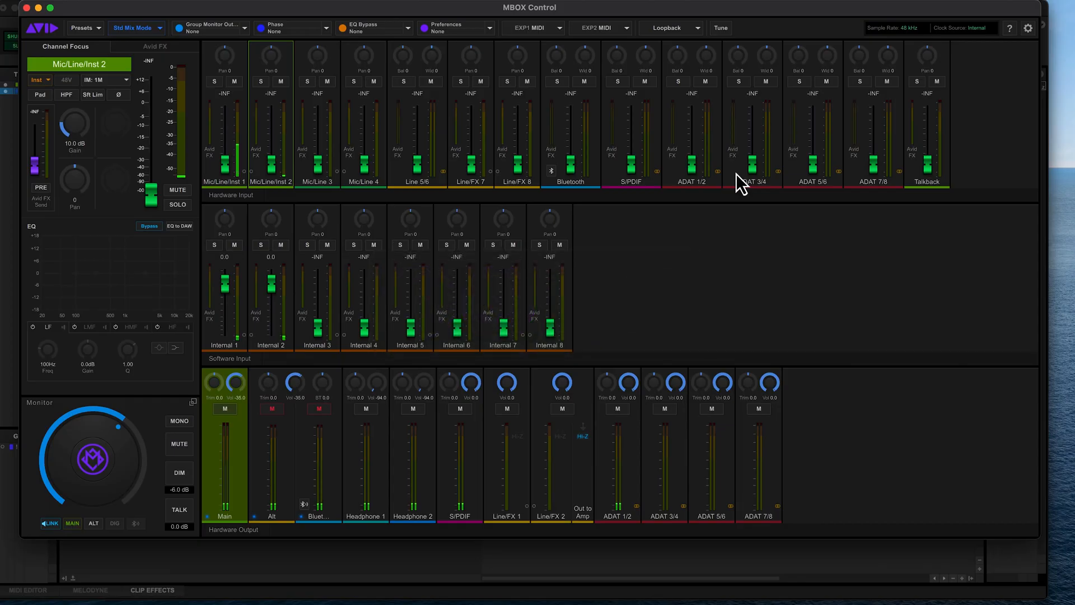
- Set the Mic/Line/Inst 2 input impedance to HiZ in MBOX Control
{"action": "left_click", "coordinate": [103, 79]}
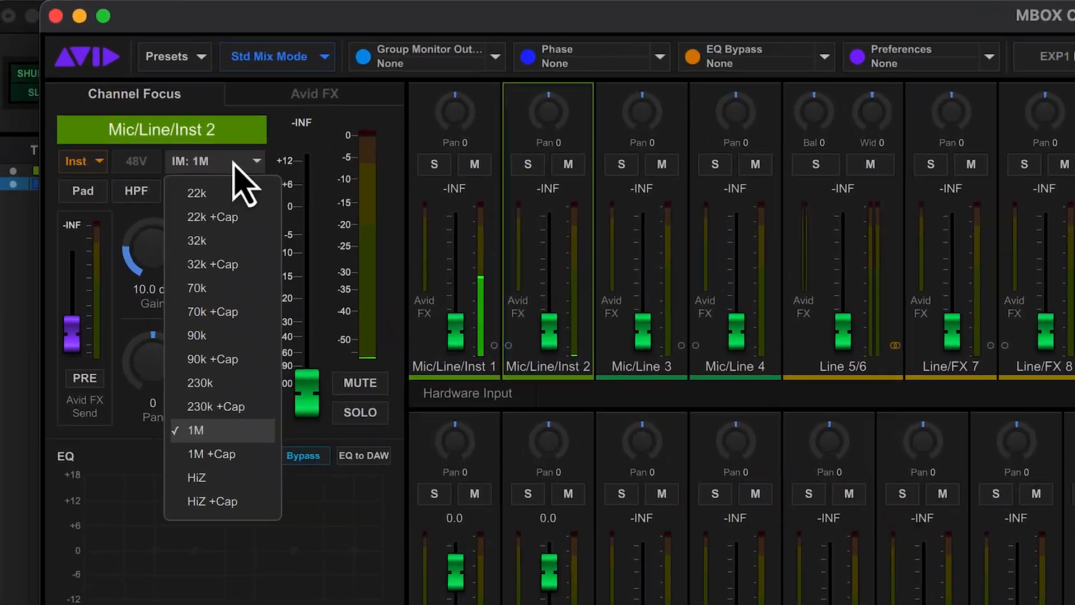
{"action": "left_click", "coordinate": [196, 477]}
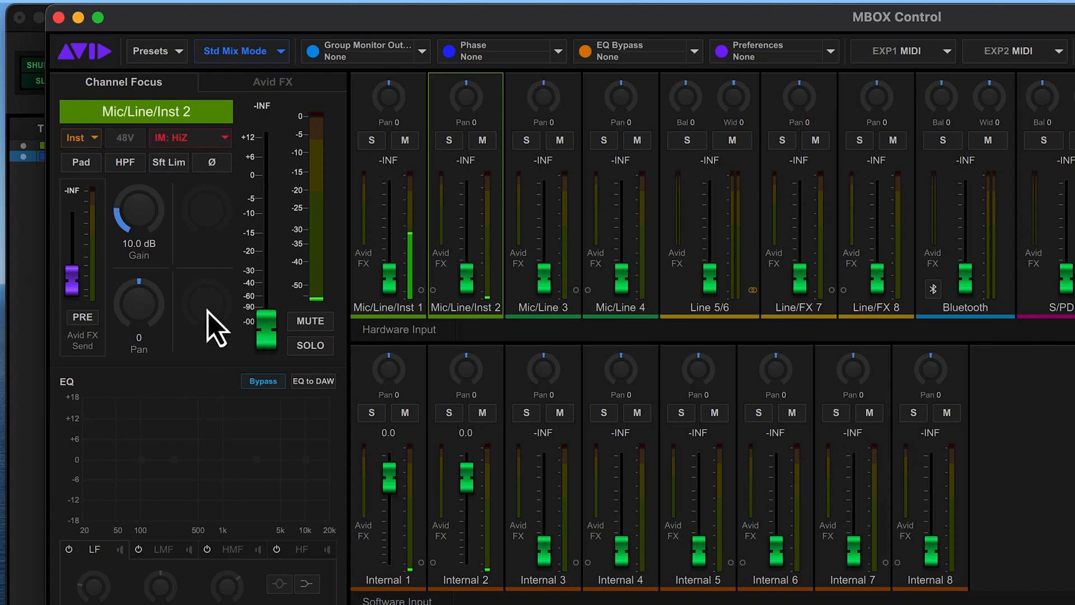
{"action": "left_click", "coordinate": [191, 137]}
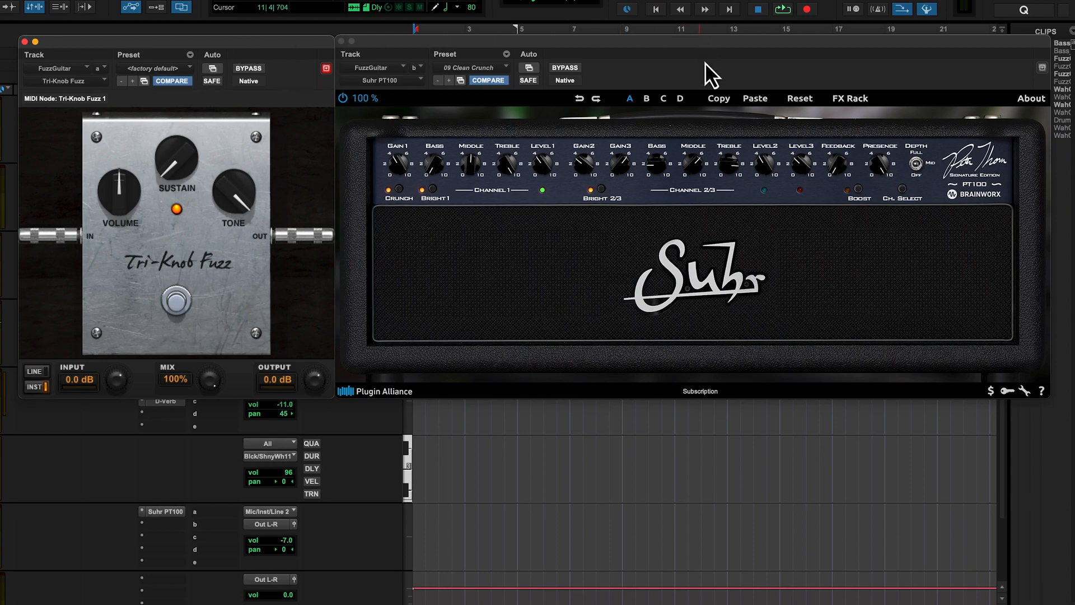
{"action": "mouse_move", "coordinate": [301, 323]}
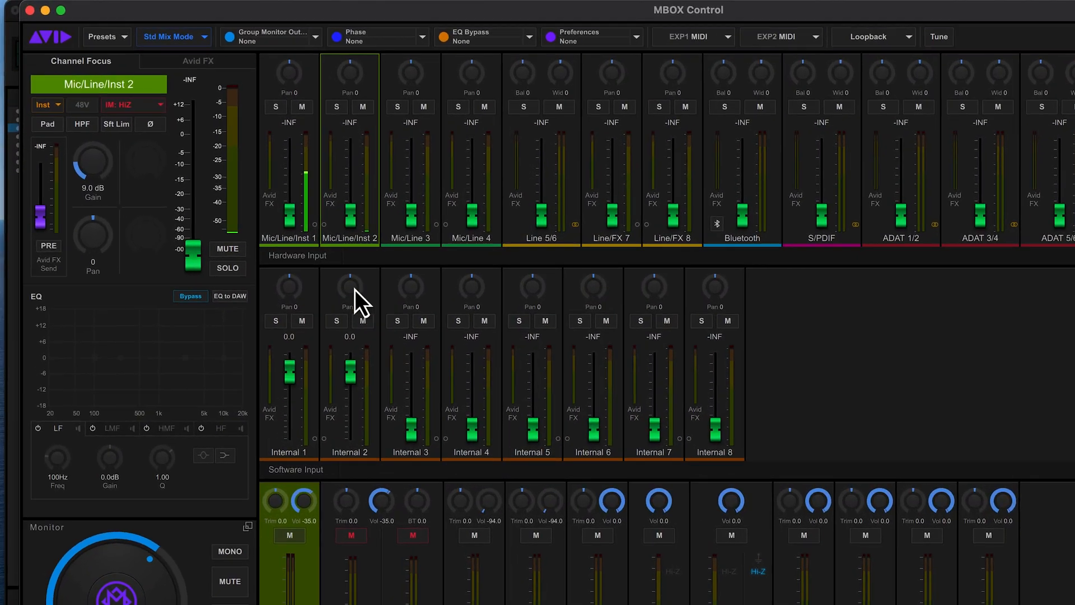
- Set the Mic/Line/Inst 2 input impedance to 90k in MBOX Control
{"action": "left_click", "coordinate": [134, 104]}
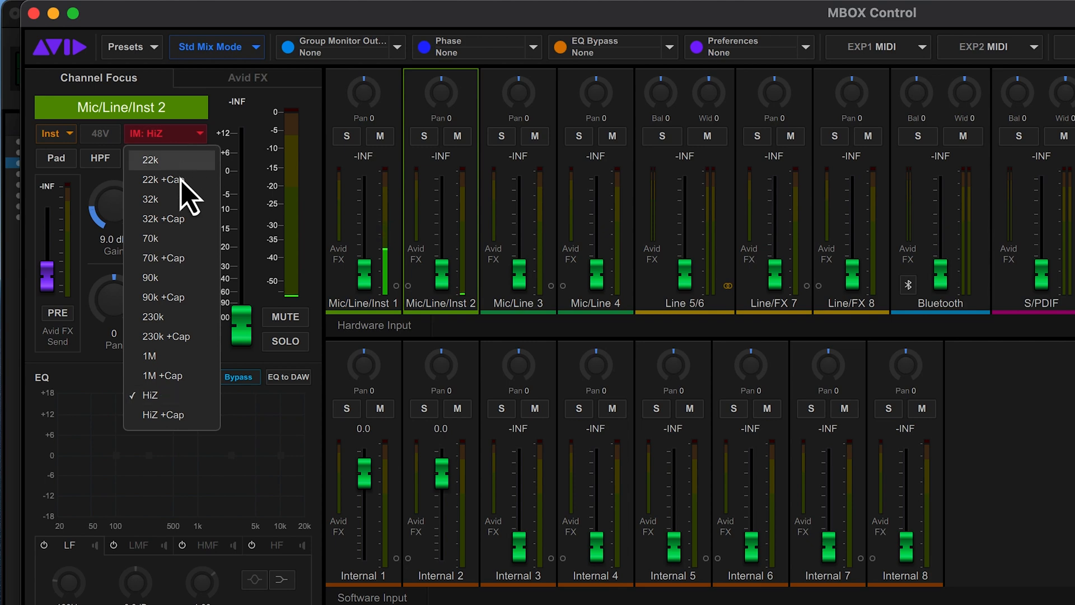
{"action": "left_click", "coordinate": [149, 278]}
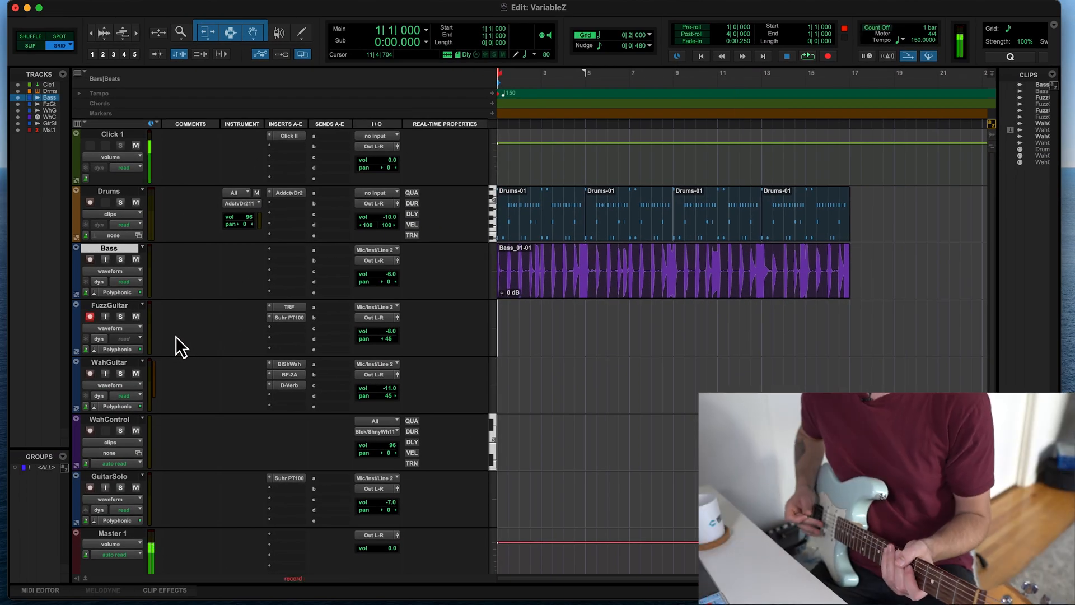
- Record a short guitar take onto the record-armed FuzzGuitar track
{"action": "left_click", "coordinate": [807, 56]}
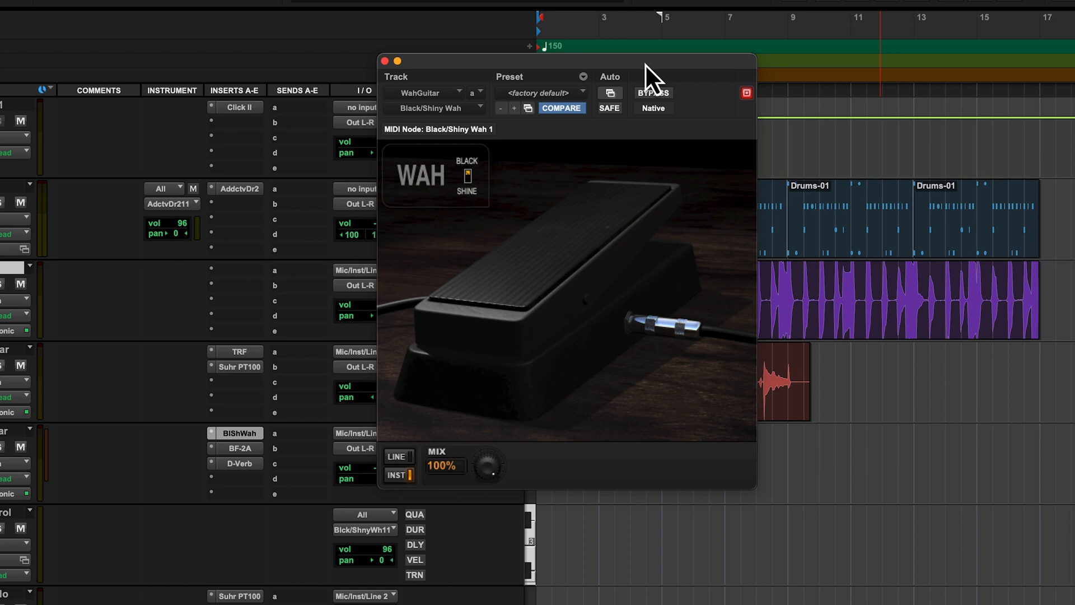
- Bring up the Black/Shiny Wah plug-in from the WahGuitar track's BlShWah insert
{"action": "left_click", "coordinate": [159, 133]}
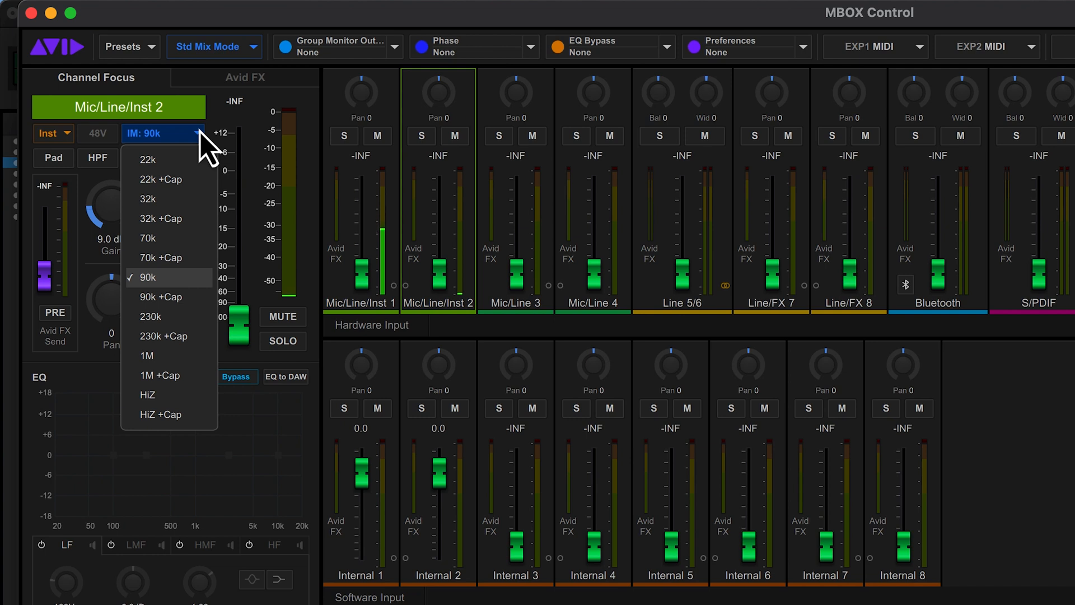
- Set the Mic/Line/Inst 2 input impedance to 1M +Cap in MBOX Control
{"action": "left_click", "coordinate": [148, 238]}
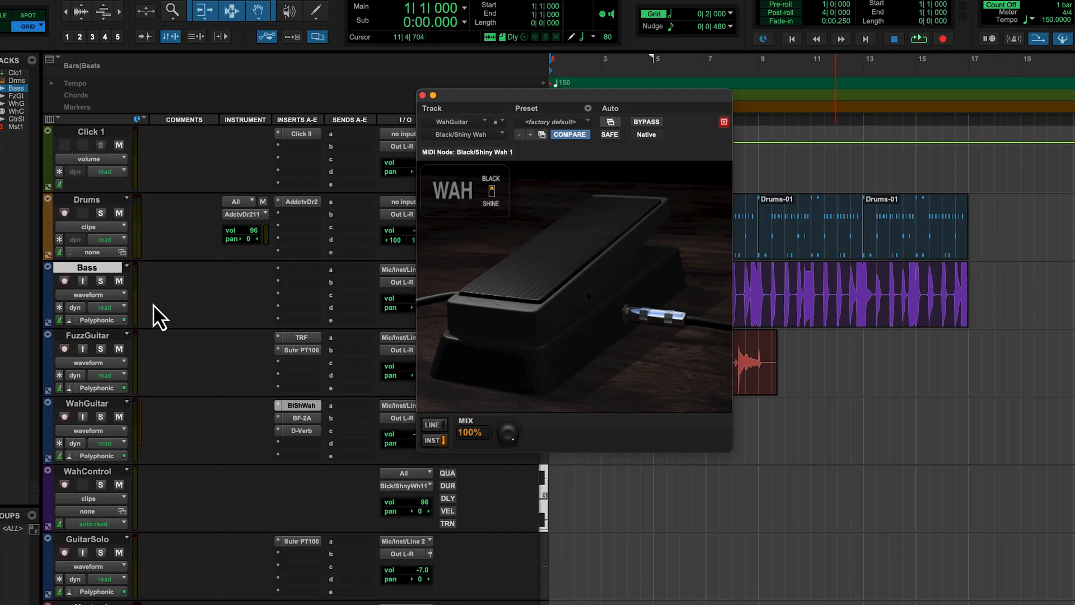
- Record-arm the WahGuitar track and close the Black/Shiny Wah plug-in window
{"action": "left_click", "coordinate": [65, 416]}
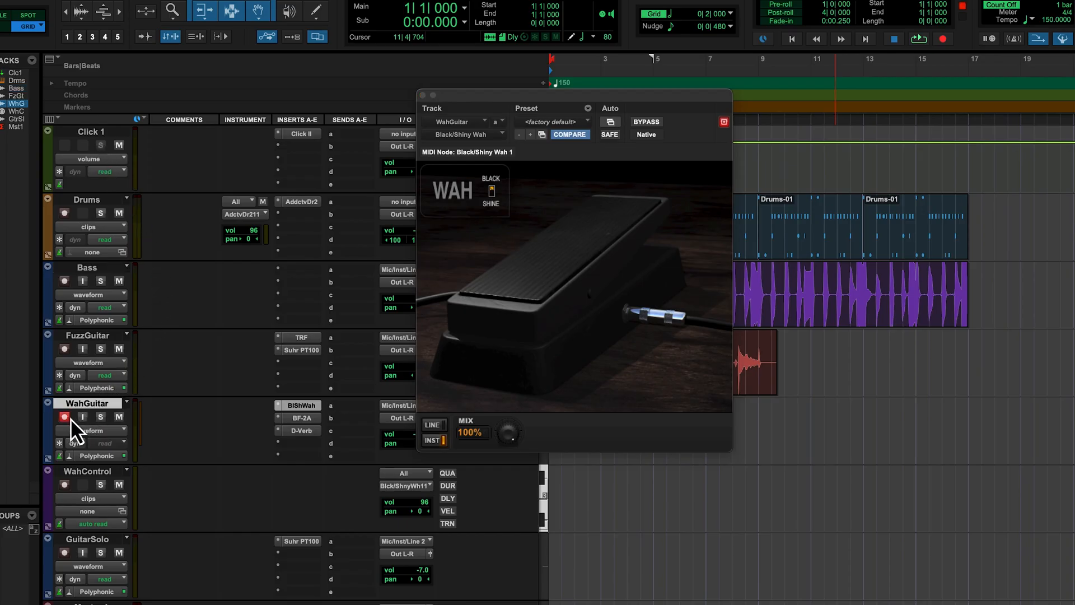
{"action": "left_click", "coordinate": [65, 416]}
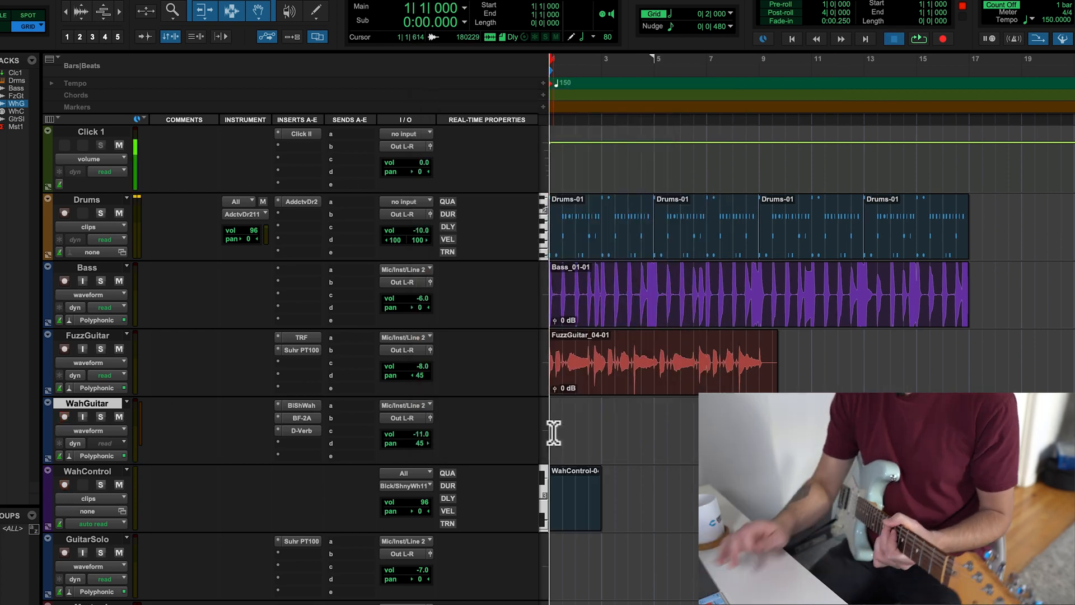
- Record the WahGuitar_04-01 take with its WahControl-04 automation clip, then stop
{"action": "left_click", "coordinate": [919, 39]}
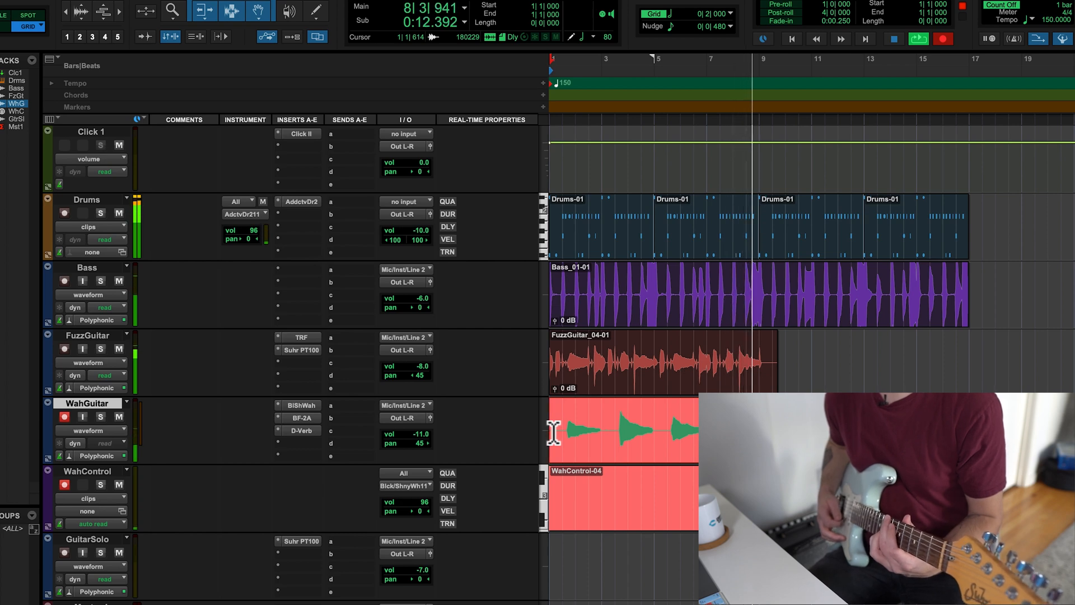
{"action": "left_click", "coordinate": [894, 38]}
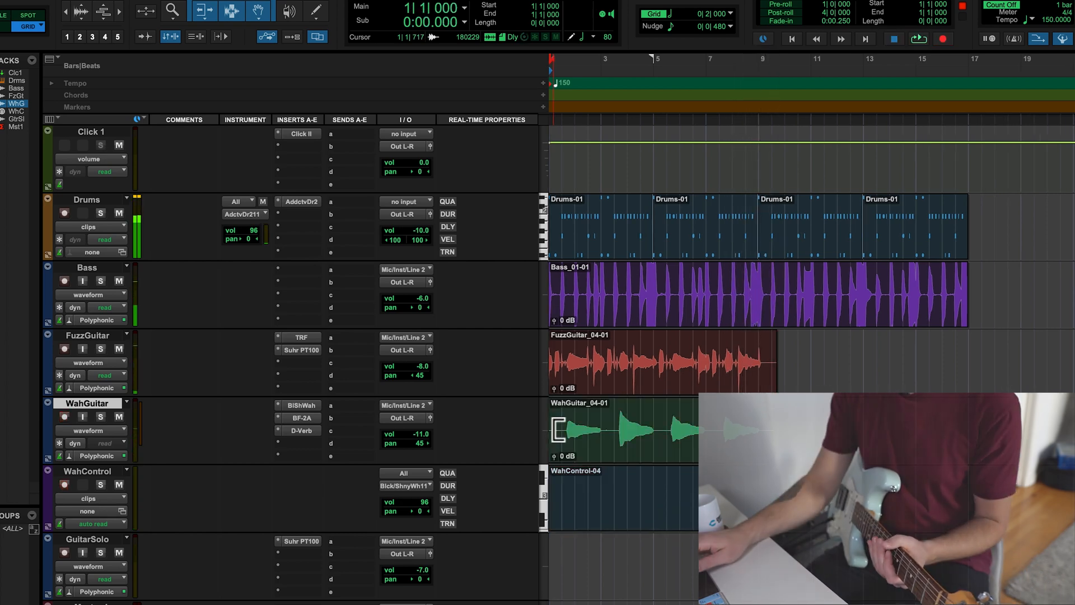
{"action": "left_click", "coordinate": [658, 430]}
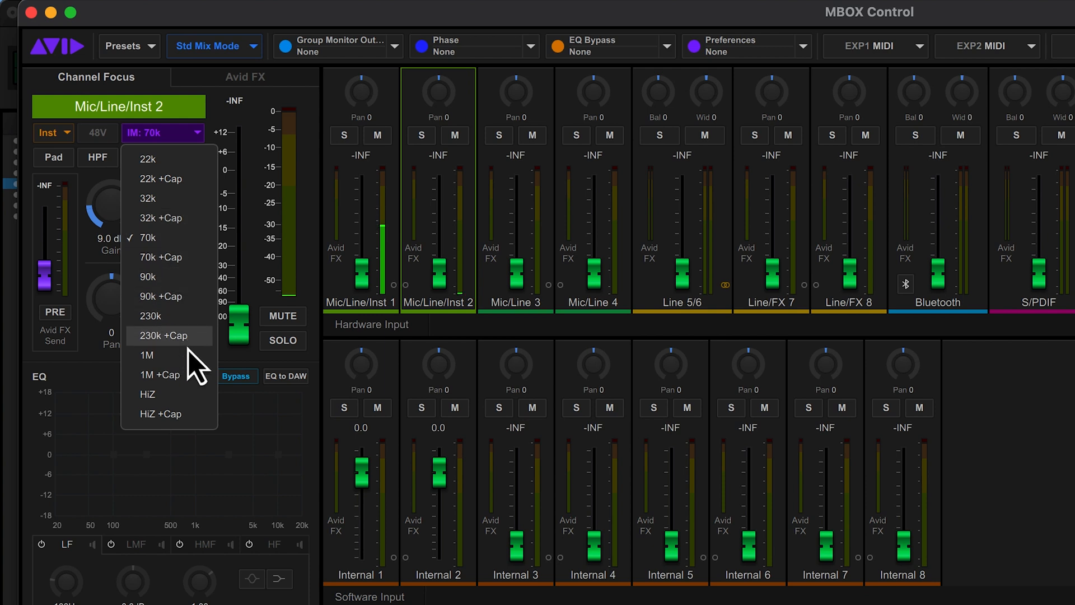
{"action": "left_click", "coordinate": [160, 374]}
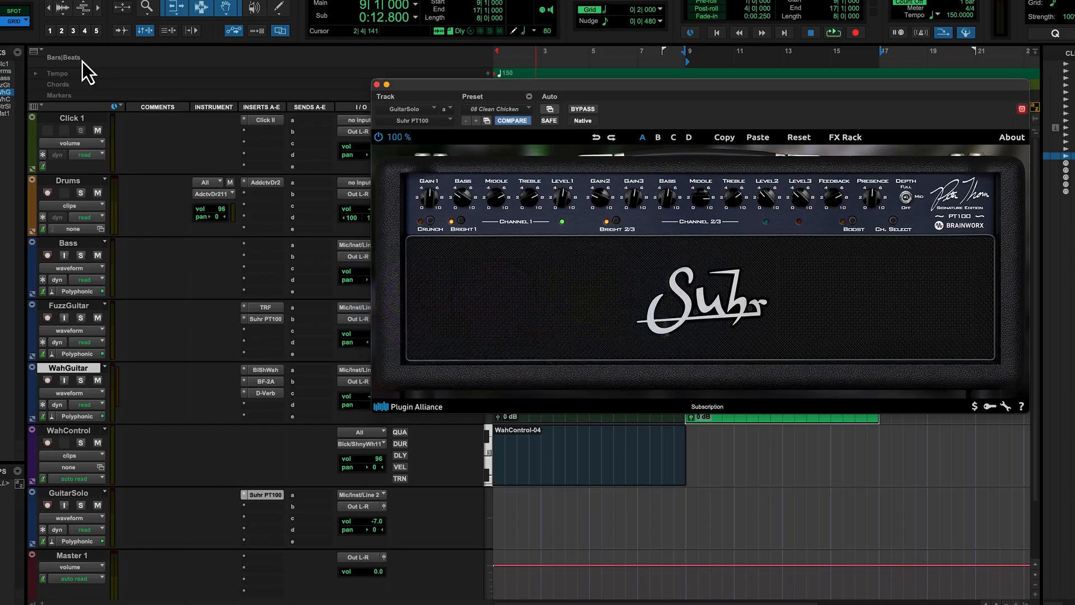
{"action": "mouse_move", "coordinate": [55, 477]}
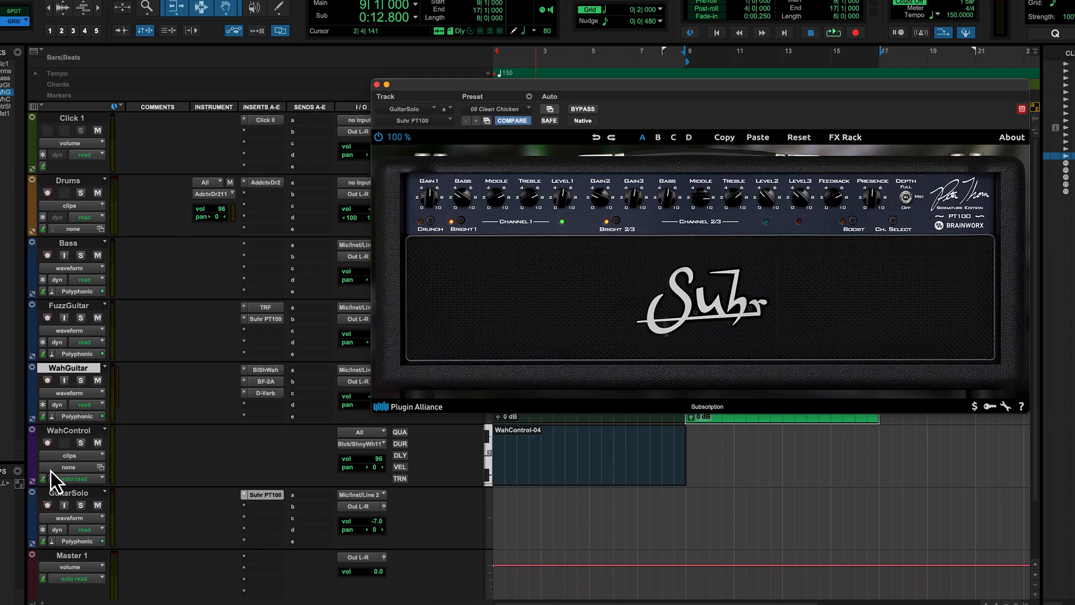
- Select the GuitarSolo track with the Suhr PT100 amp and record-arm it
{"action": "left_click", "coordinate": [68, 493]}
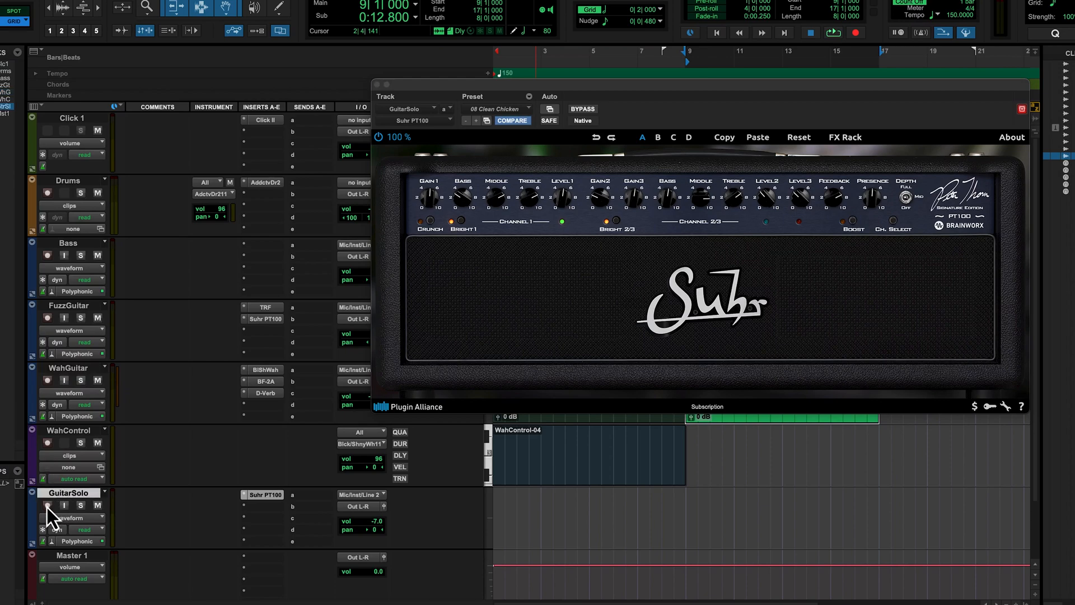
{"action": "left_click", "coordinate": [47, 506]}
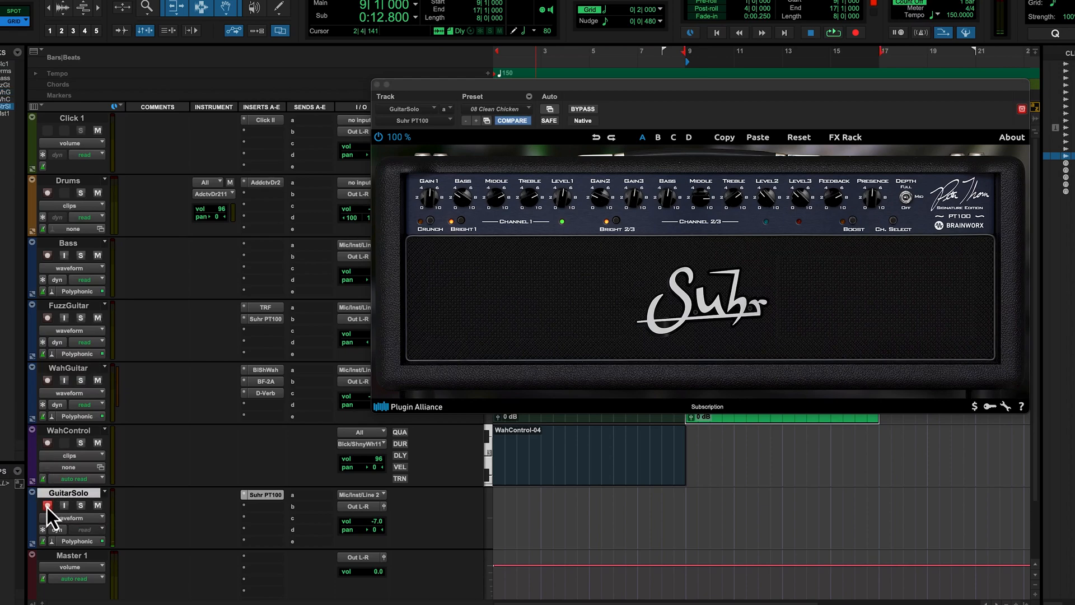